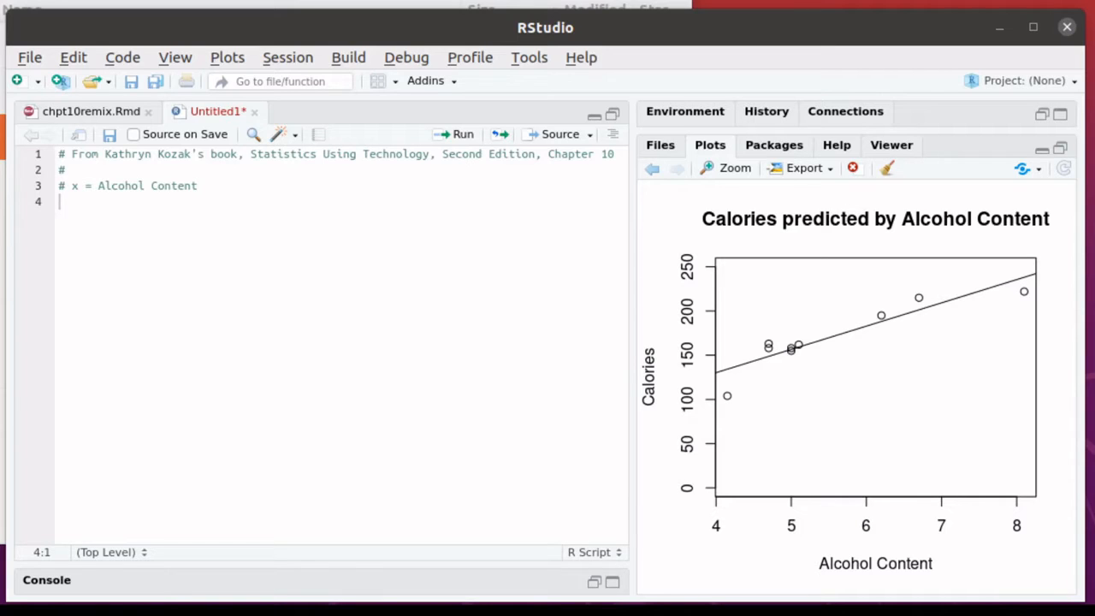
mouse_move(750, 370)
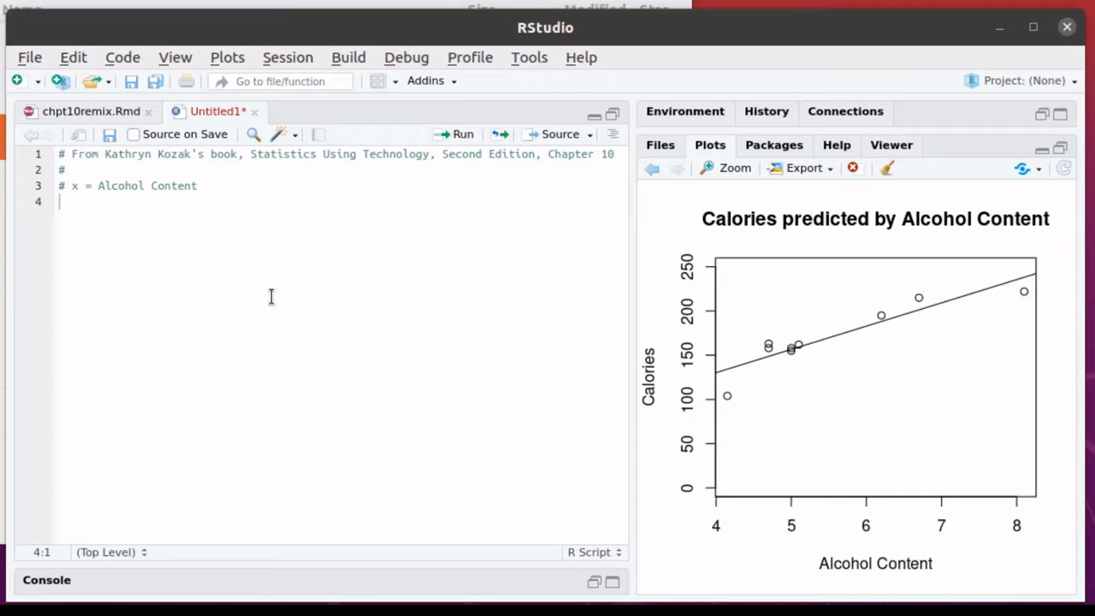
mouse_move(883, 332)
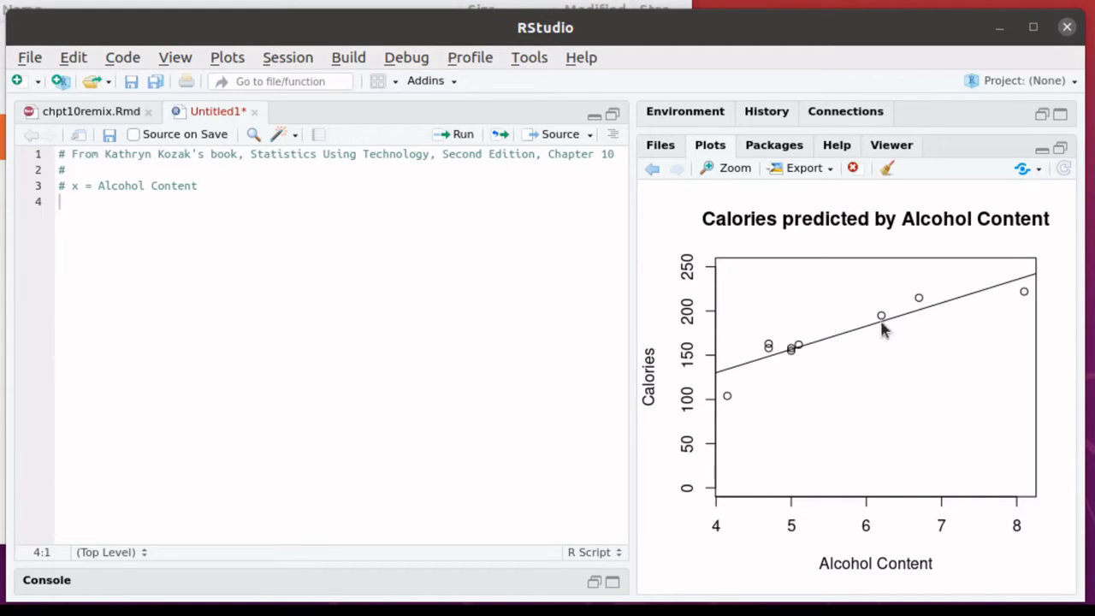
mouse_move(746, 387)
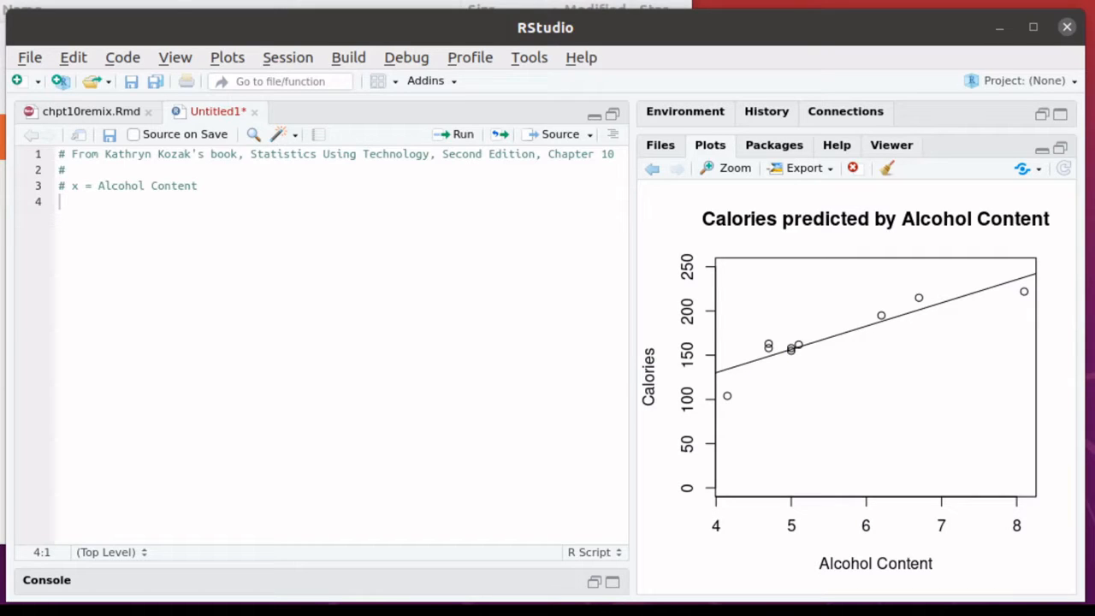
Step: Enter the x vector of nine alcohol values (4.70 … 6.20) and the '# y= Calories' comment
text(x <- c( 4.70, 6.70, 8.10, 4.15, 5.10, 5.00, 5.00, 4.70, 6.20 ))
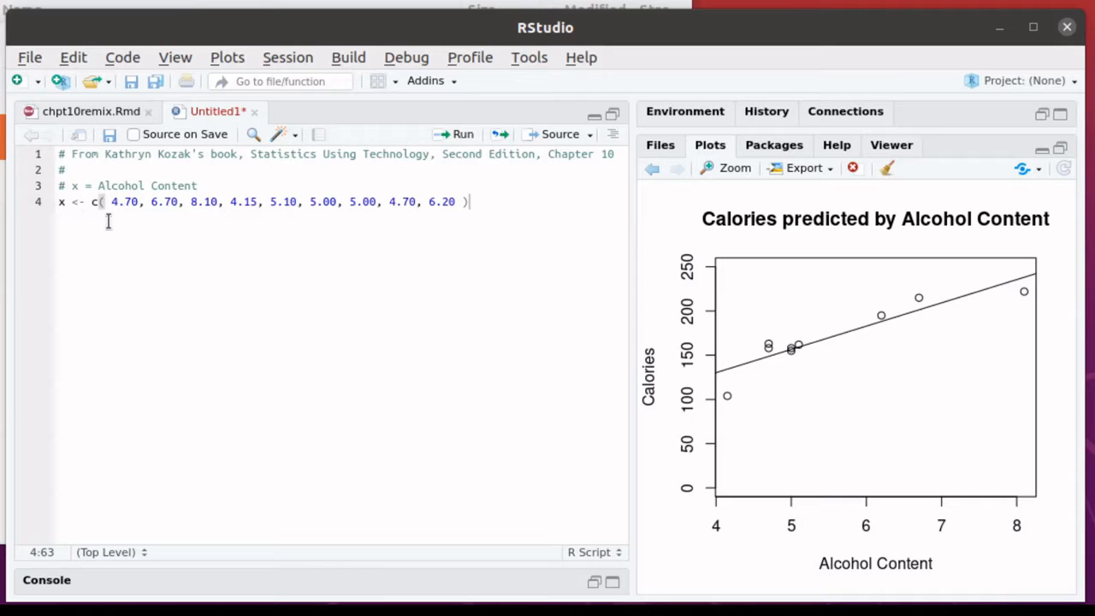
mouse_move(144, 221)
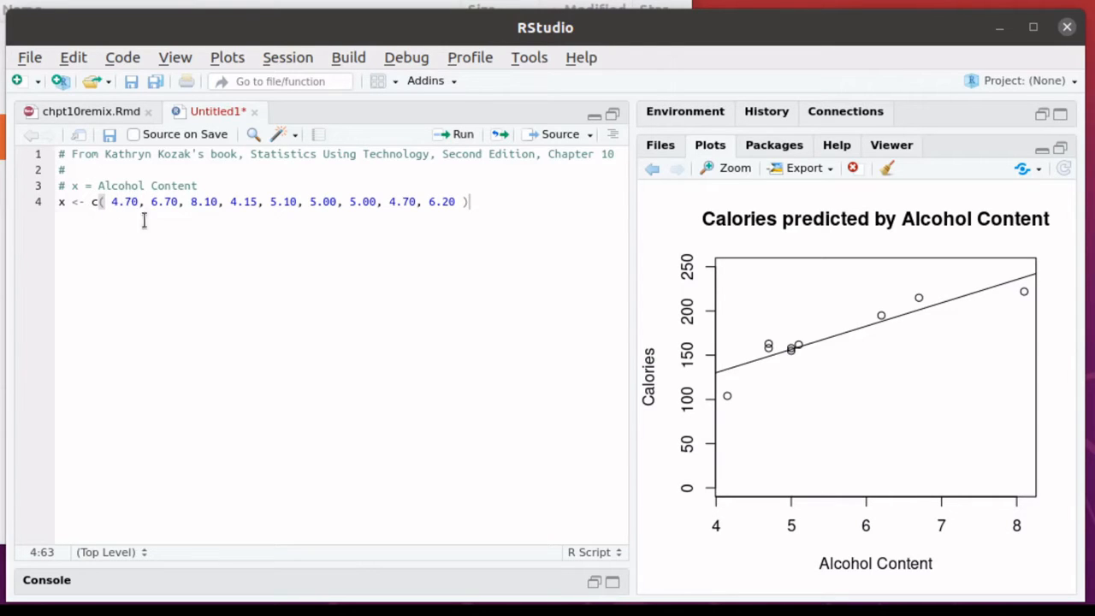
mouse_move(774, 265)
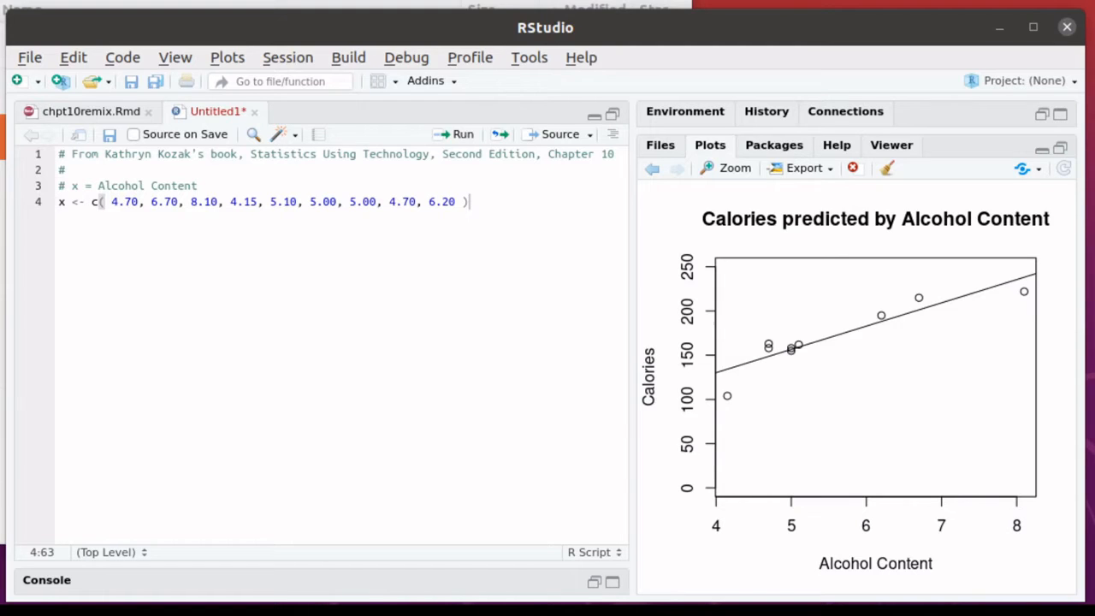
text(# y= Calories)
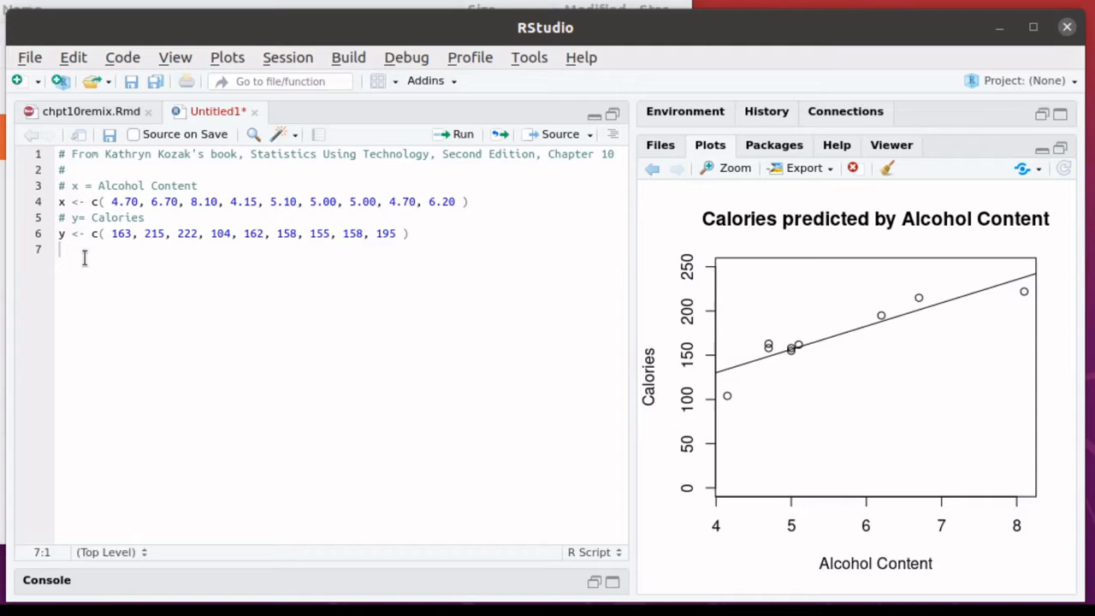
mouse_move(445, 248)
text(plot(x,y))
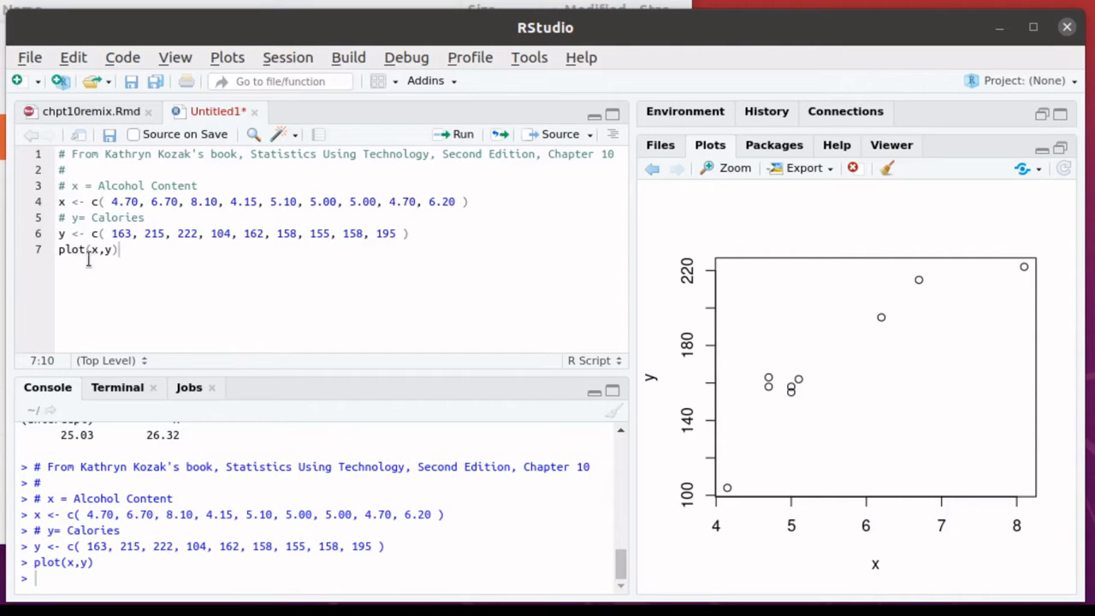
mouse_move(691, 538)
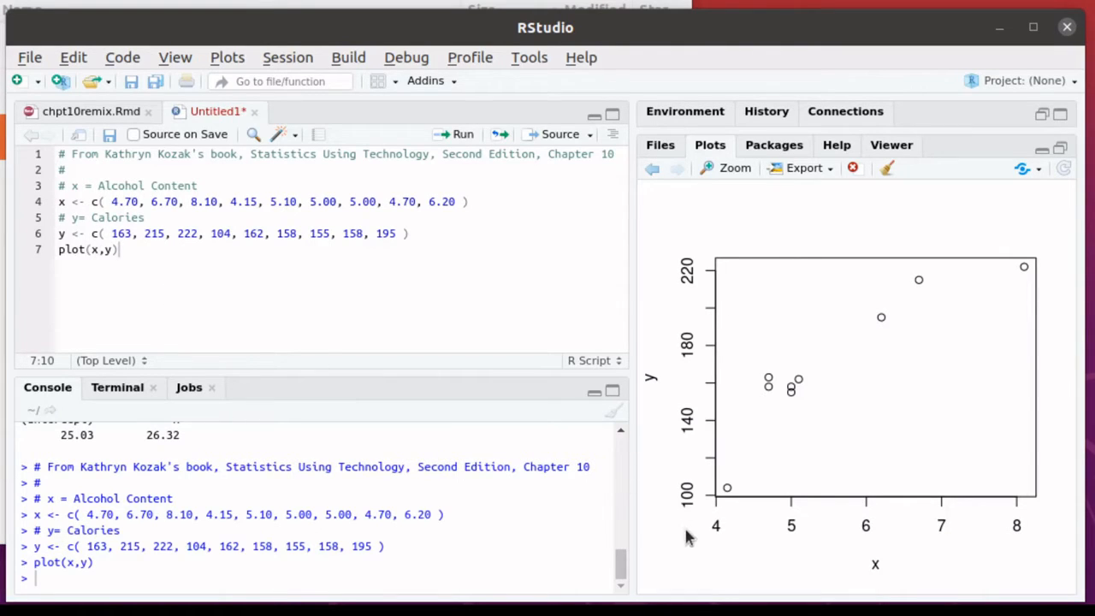
mouse_move(825, 282)
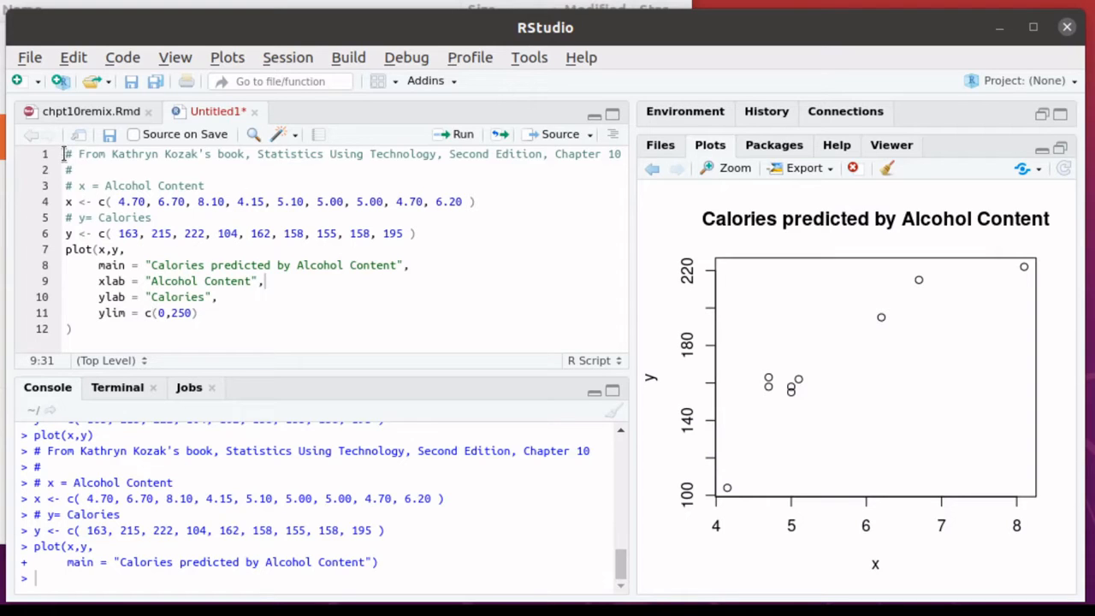
Step: Run the entire script to redraw the scatter plot with labels and a 0–250 calories axis
key(ctrl+a)
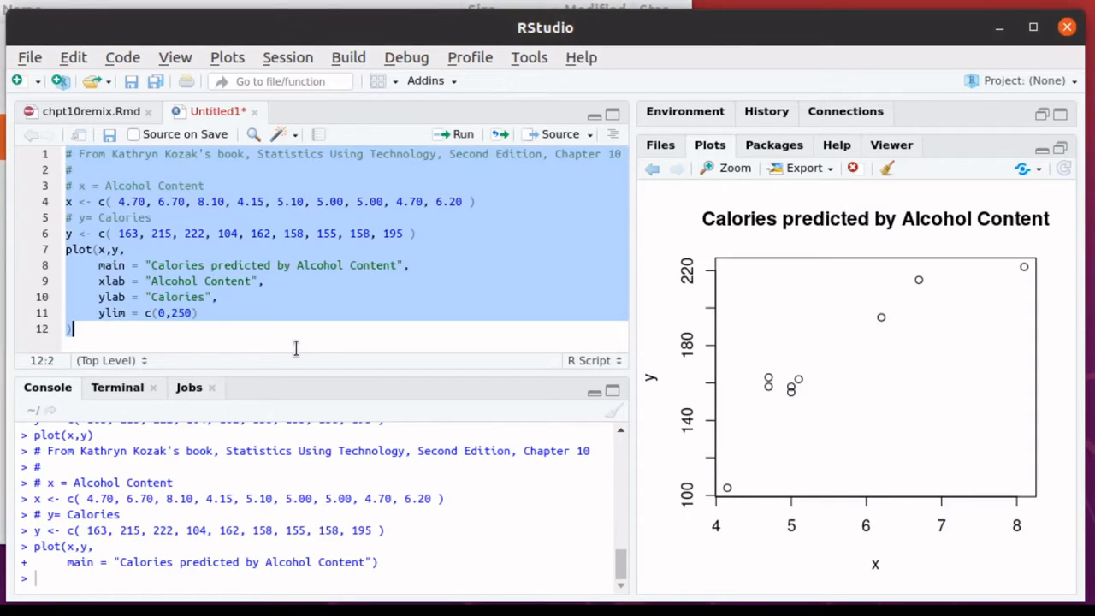
click(455, 134)
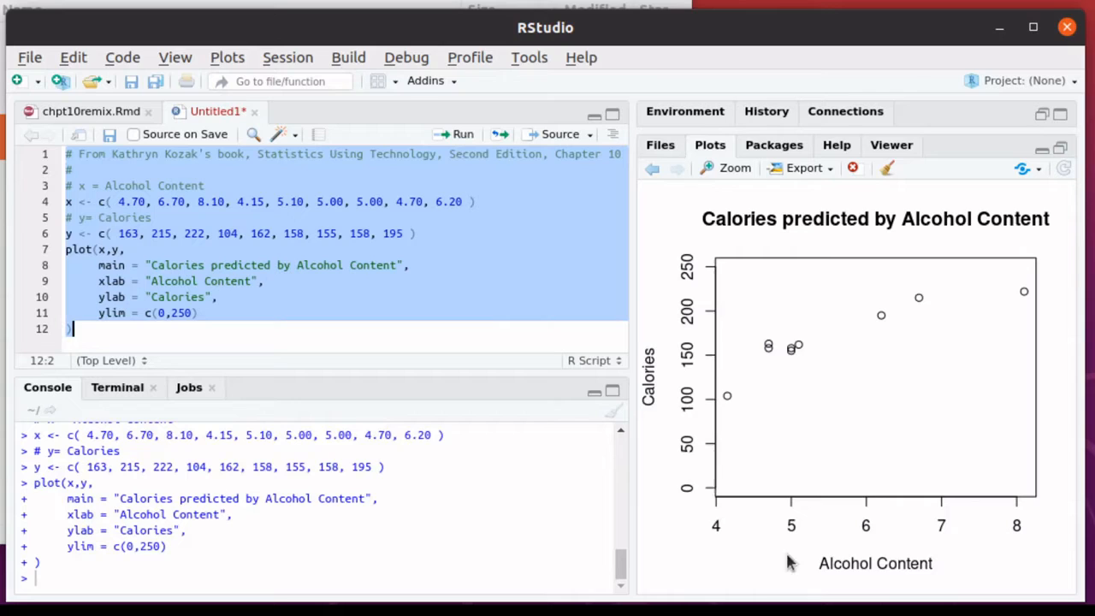
mouse_move(788, 563)
text(lm(y ~ x)    # linear model)
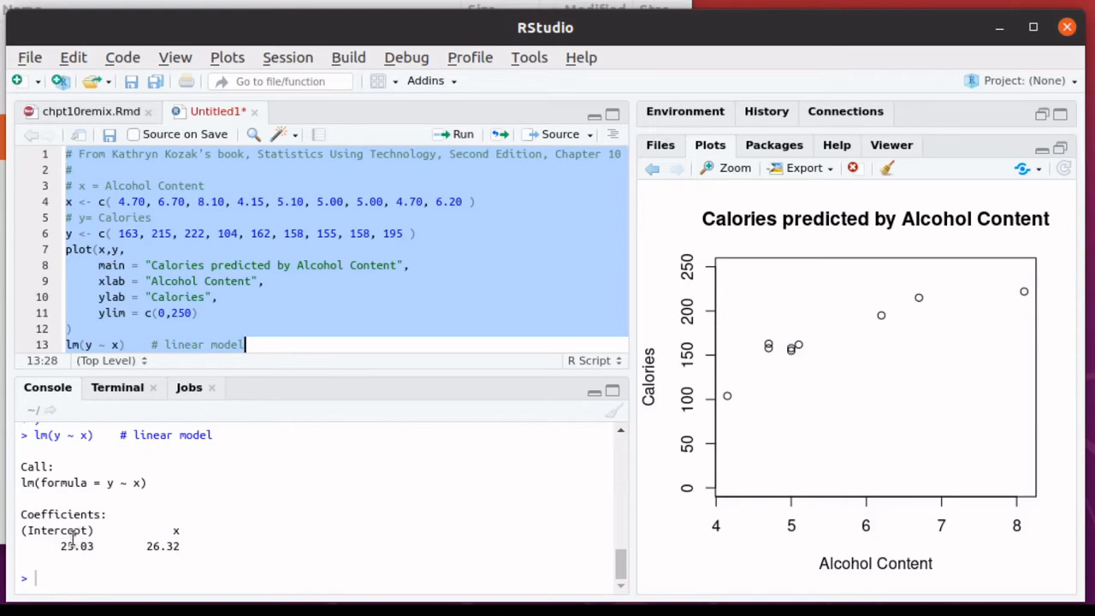
mouse_move(152, 530)
text(abline(mod))
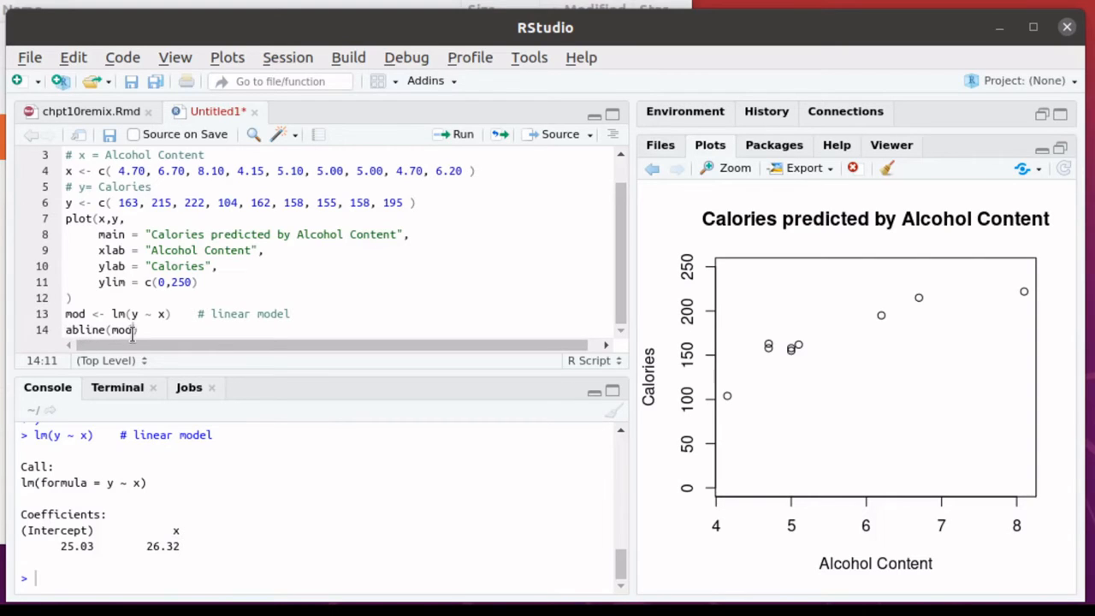
Step: Rerun the script so abline(mod) draws the regression line over the scatter plot
scroll(up, 3)
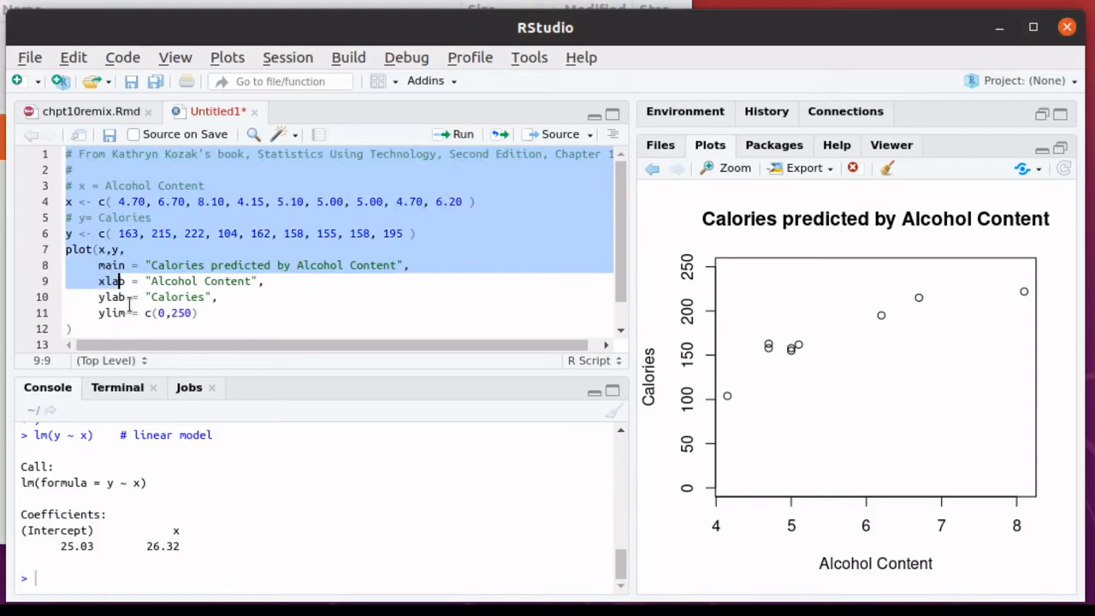
scroll(down, 3)
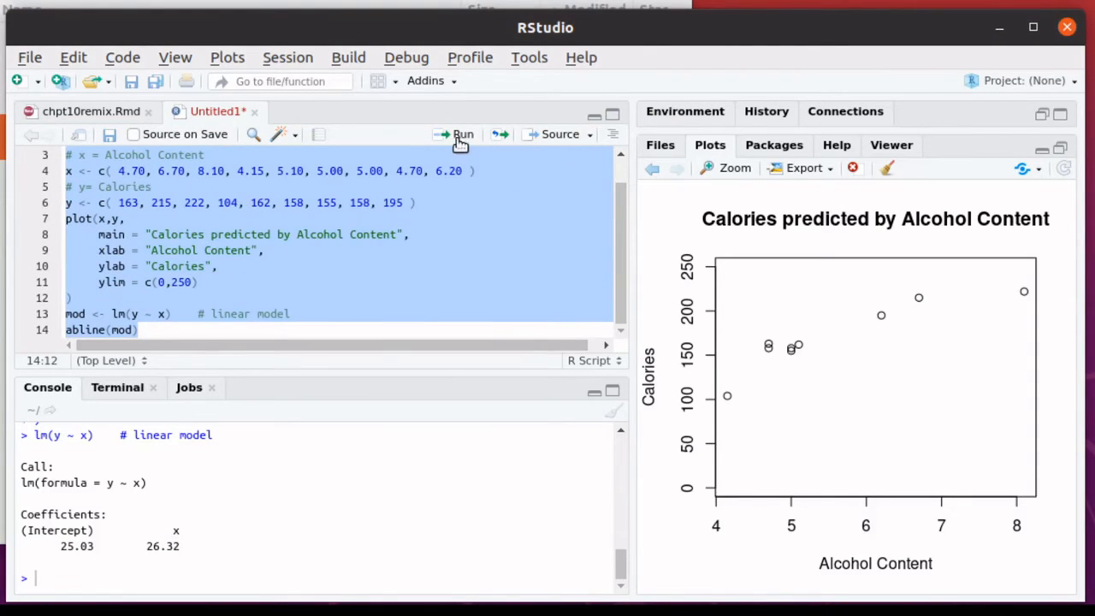
click(462, 134)
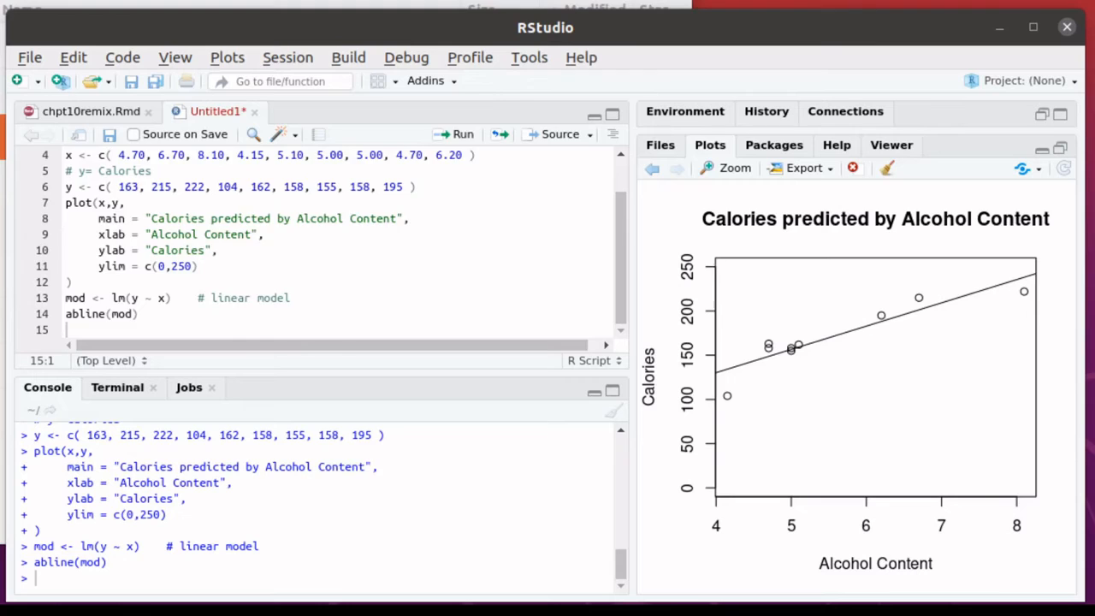
Step: Add data.frame( x, y ) and run it to list the paired alcohol and calorie values
text(data.frame( x, y ))
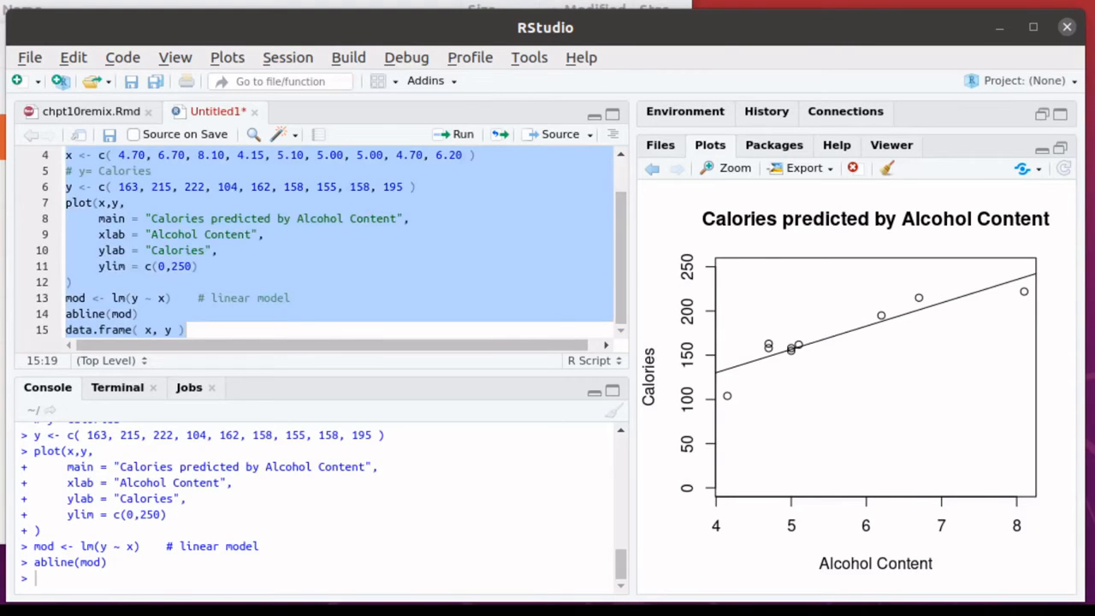
mouse_move(163, 318)
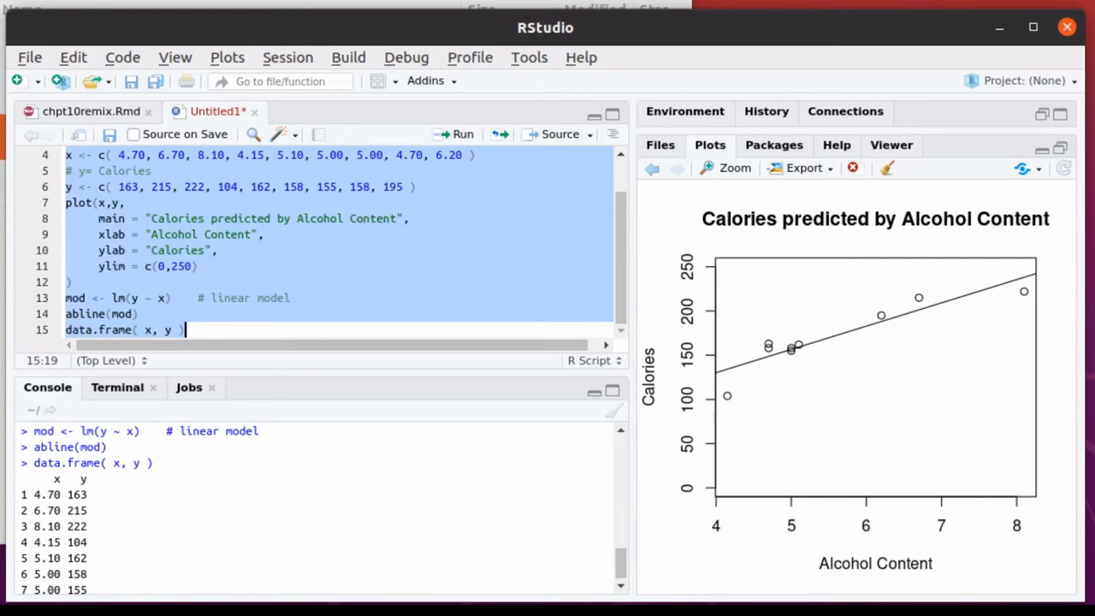
click(107, 315)
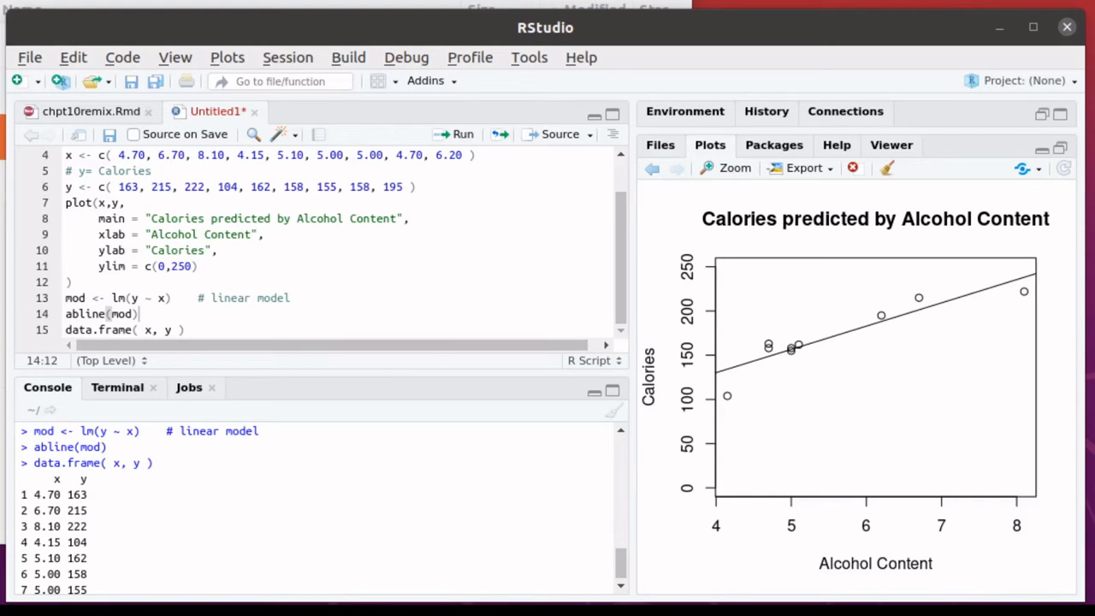
Step: Define xbar <- mean(x) and run the script to print deviations and squared deviations Sx, Sy
text(xbar <- mean(x))
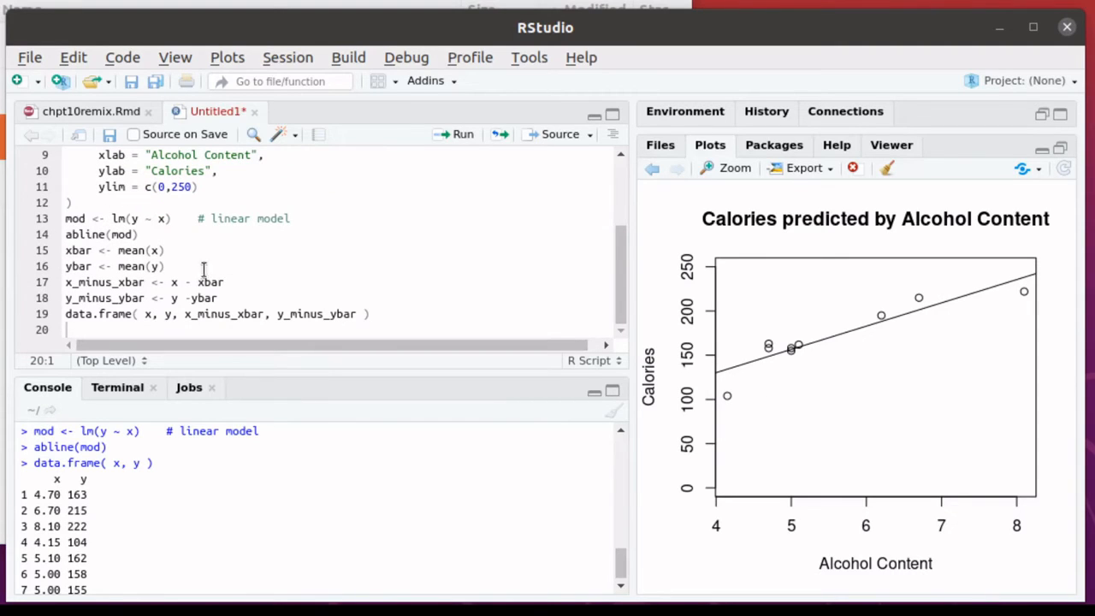
mouse_move(219, 297)
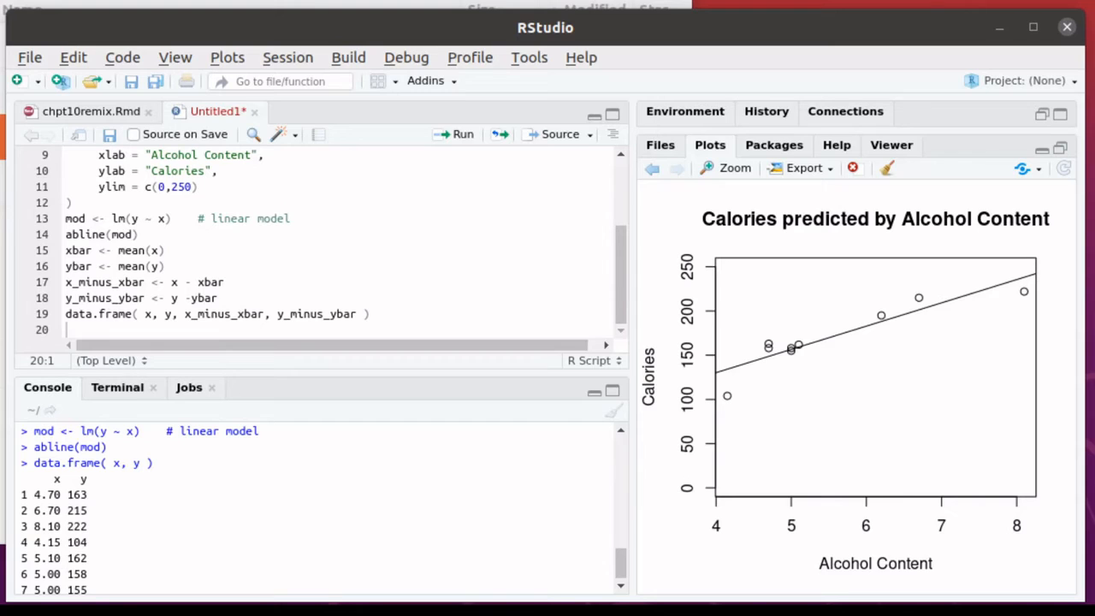
click(462, 134)
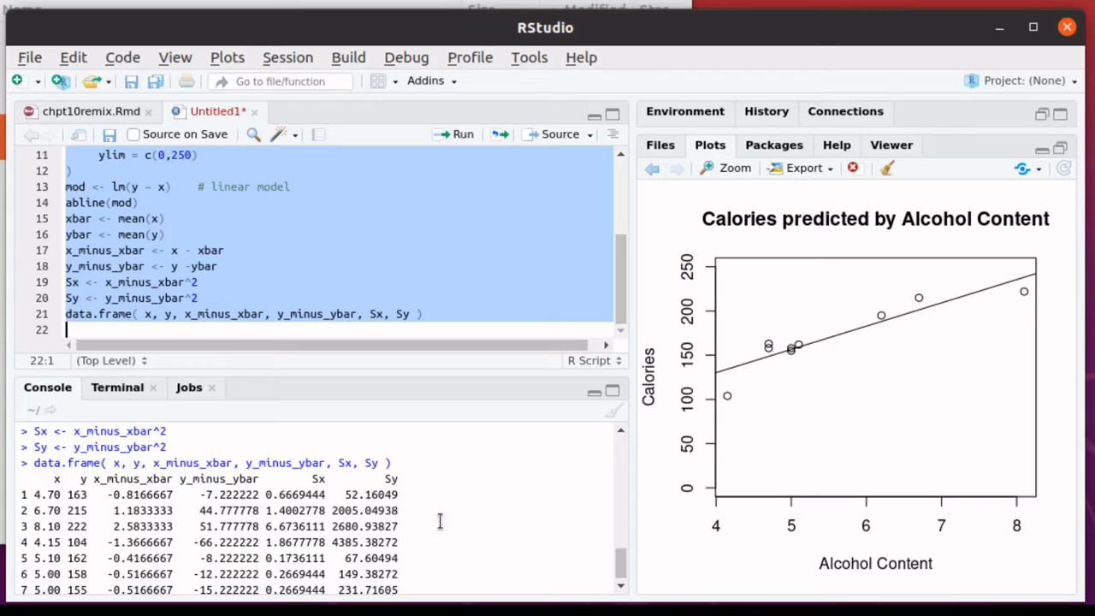
mouse_move(256, 510)
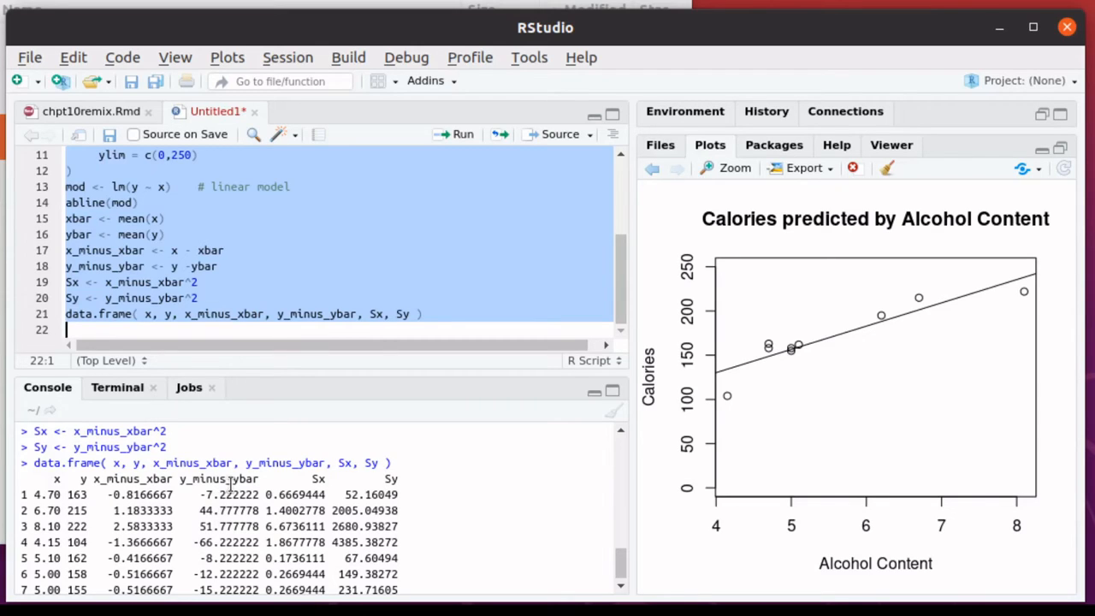
mouse_move(291, 495)
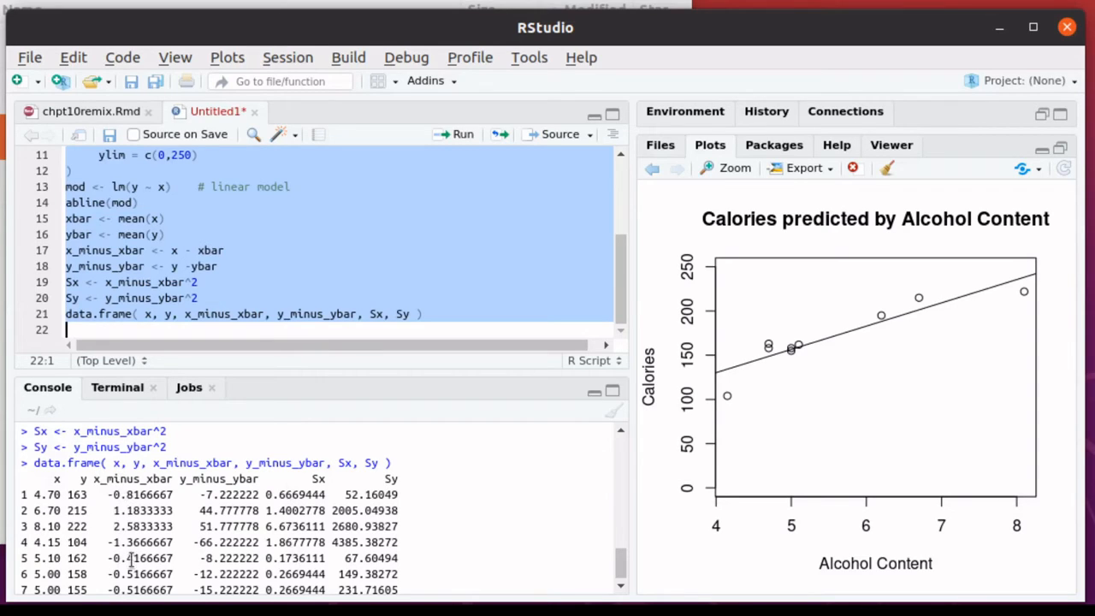
mouse_move(414, 459)
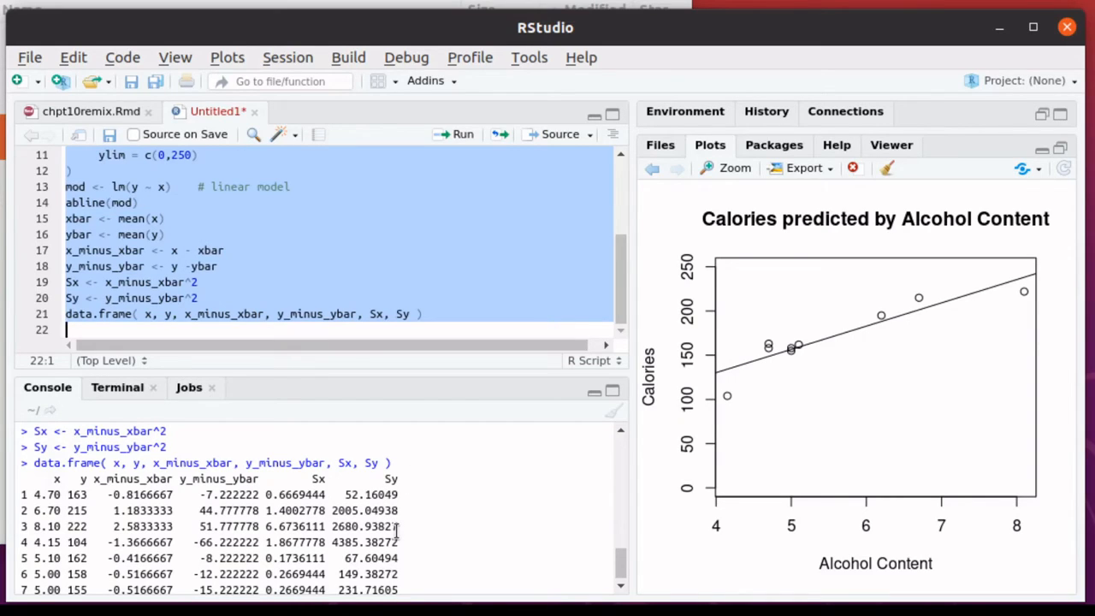
mouse_move(432, 545)
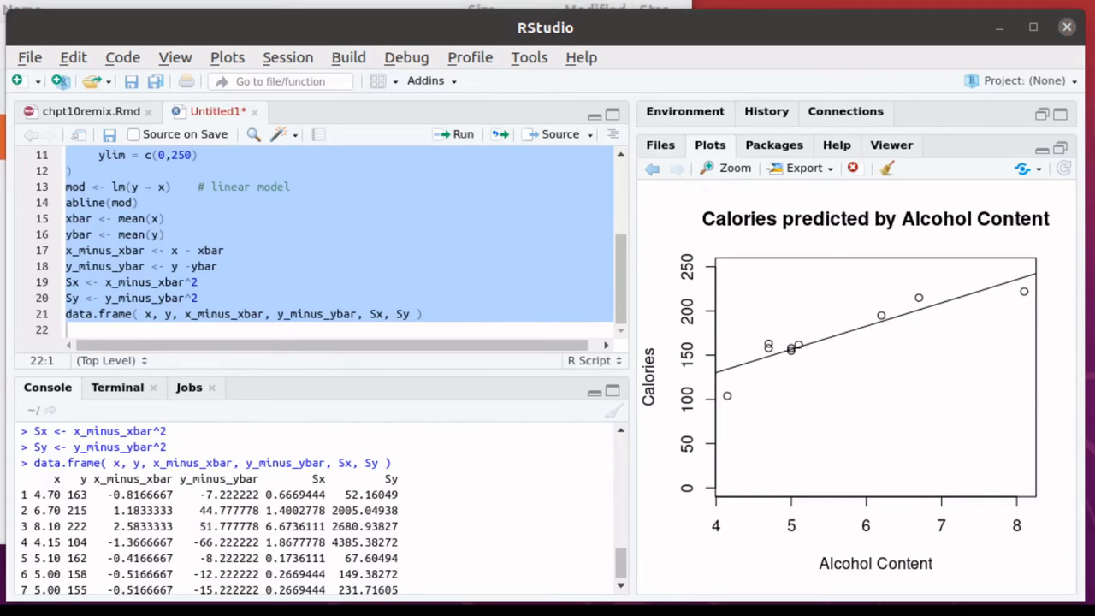
Step: Run the script to add Sxy and compute SSx 12.45, SSy 10335.56 and SSxy 327.6667
click(462, 133)
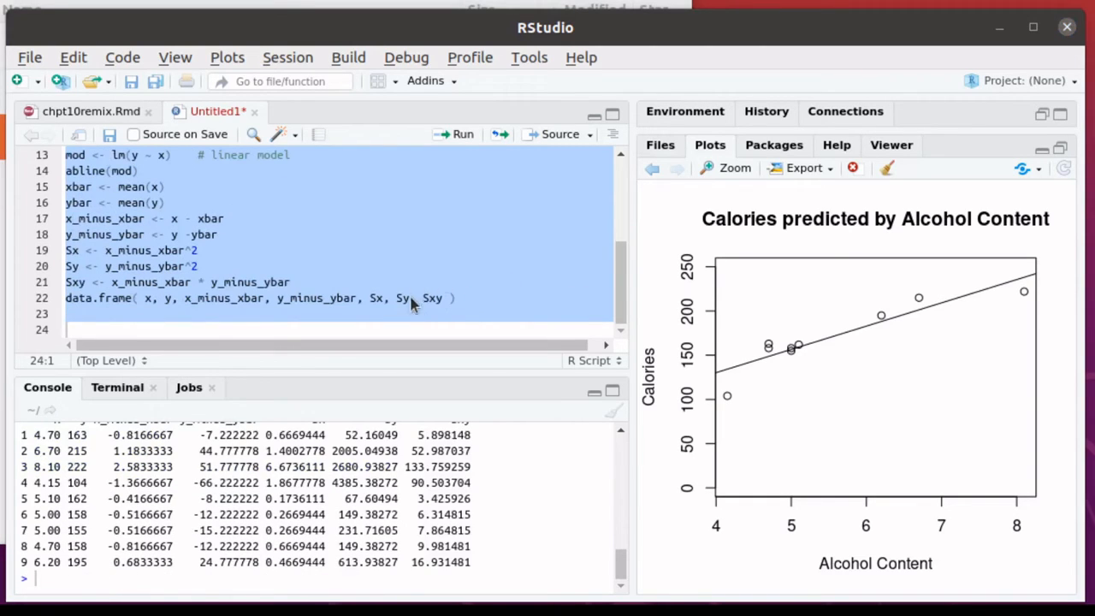
mouse_move(522, 447)
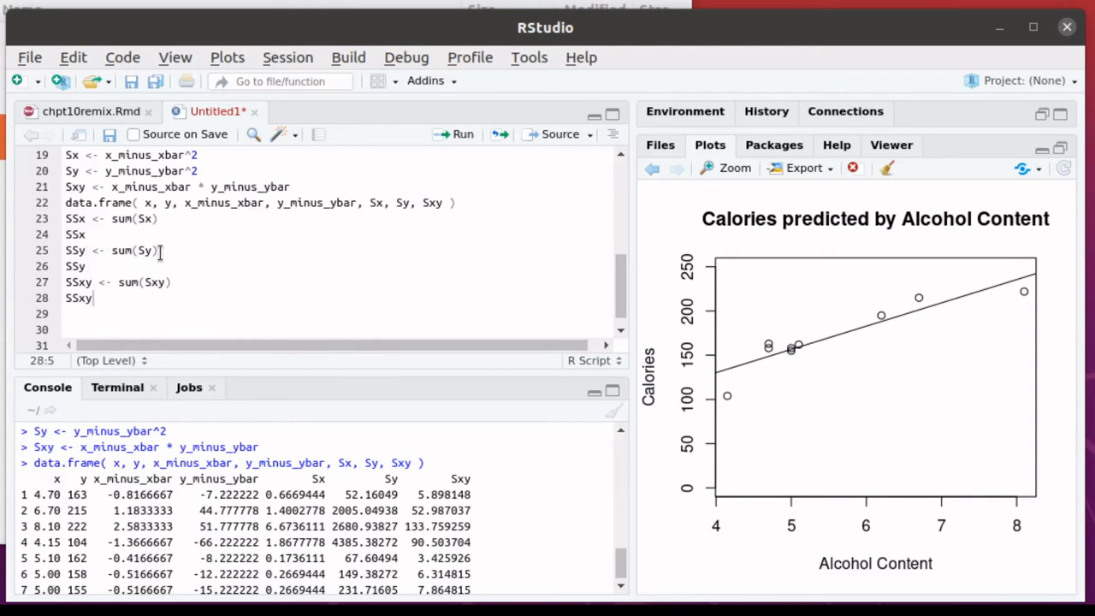
mouse_move(92, 283)
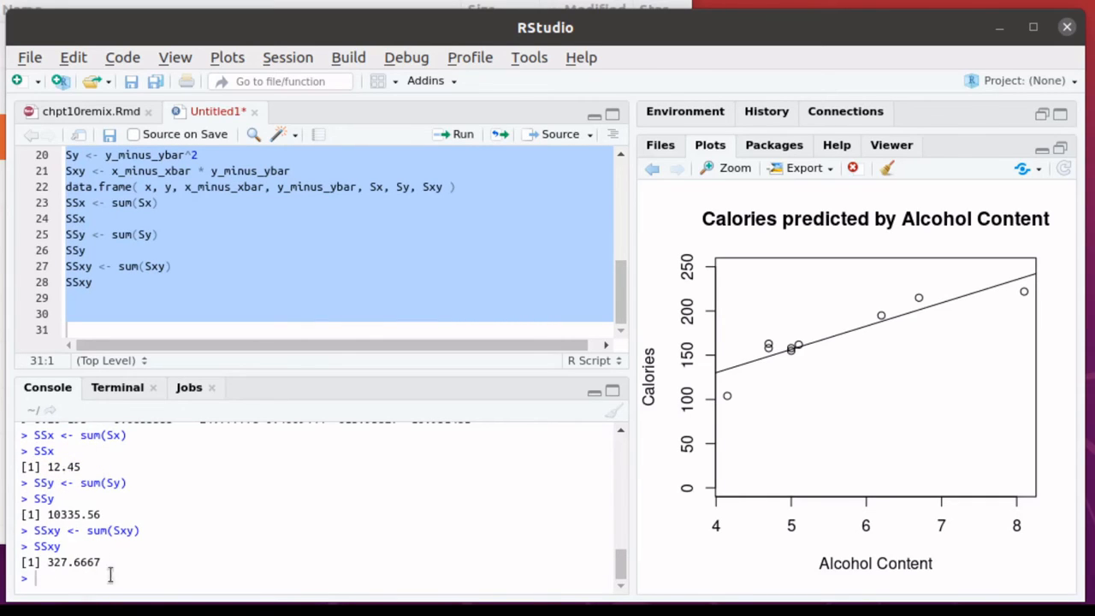
mouse_move(77, 304)
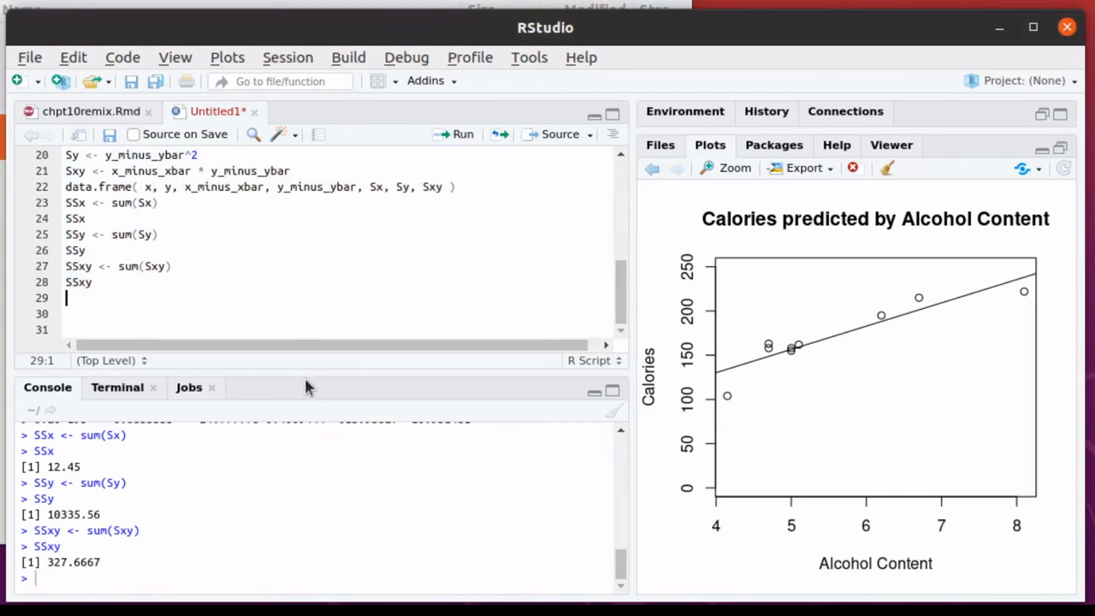
mouse_move(717, 351)
text(slope <- SSxy/SSx)
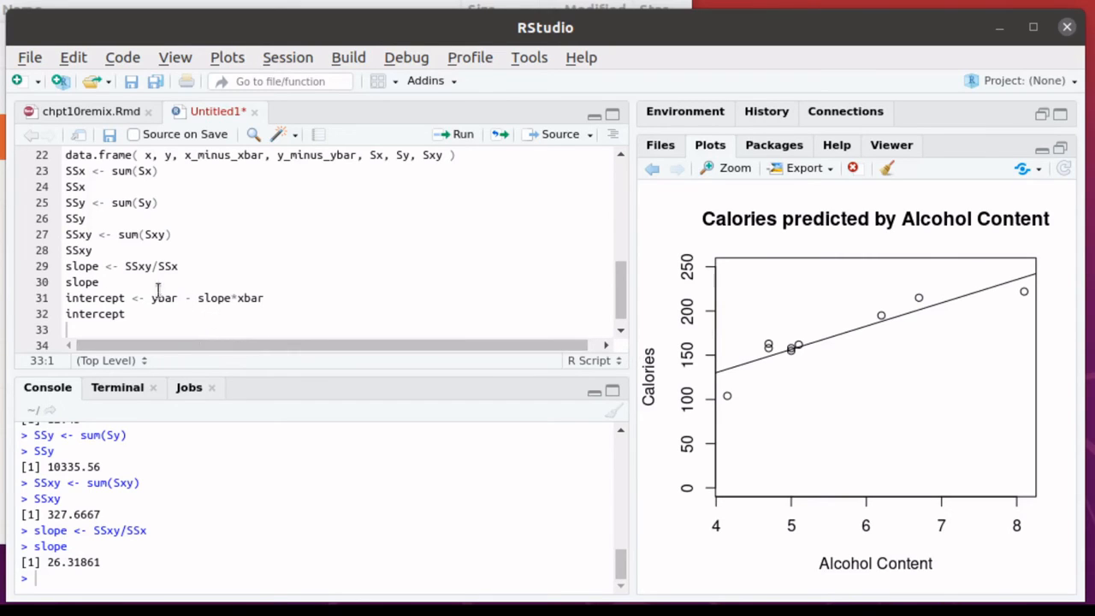
mouse_move(253, 312)
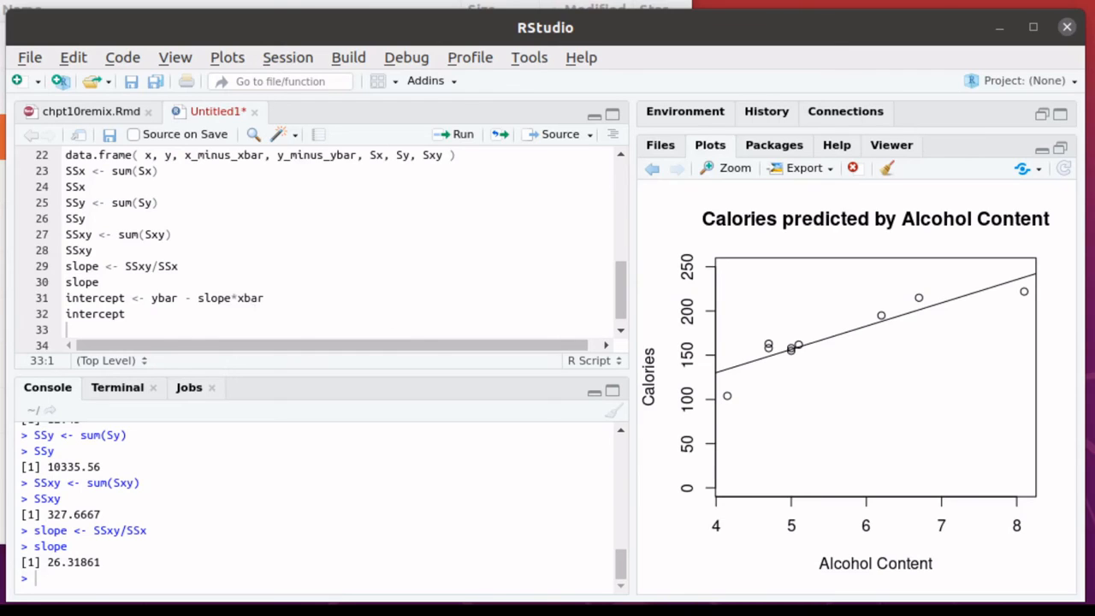
Step: Run the script to compute slope = SSxy/SSx, giving 26.31861
click(456, 134)
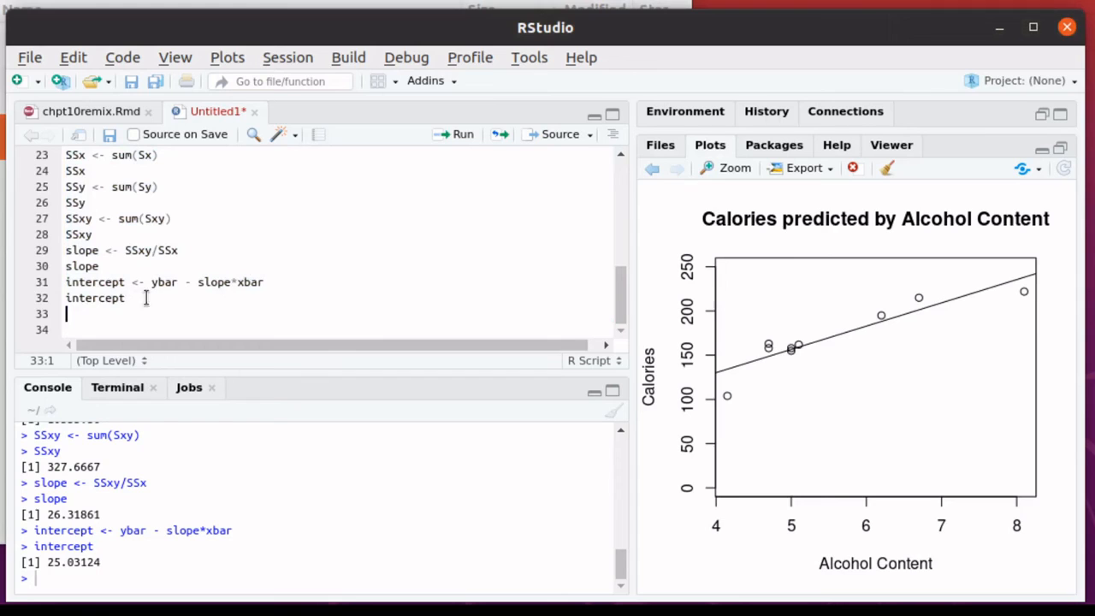
Step: Print mod so its lm coefficients 25.03 and 26.32 confirm the hand-computed intercept and slope
text(mod)
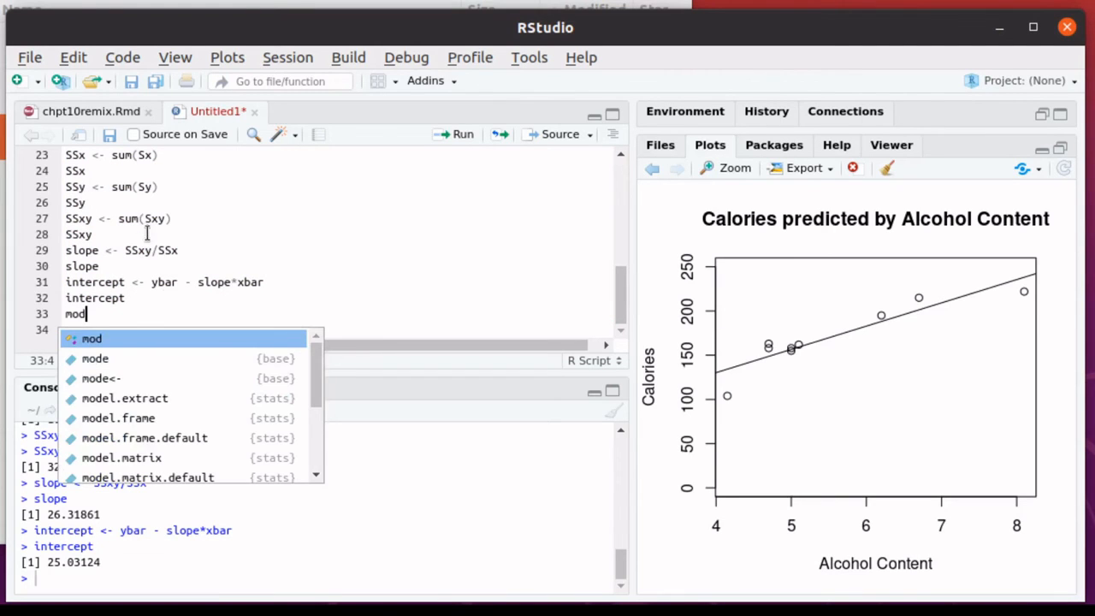
scroll(up, 3)
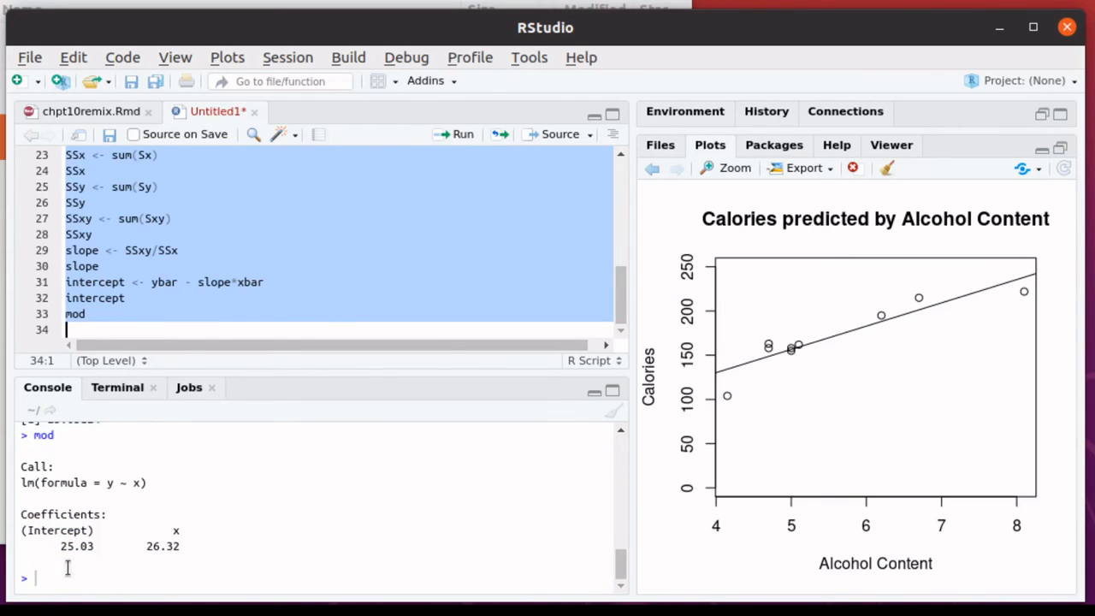
mouse_move(199, 486)
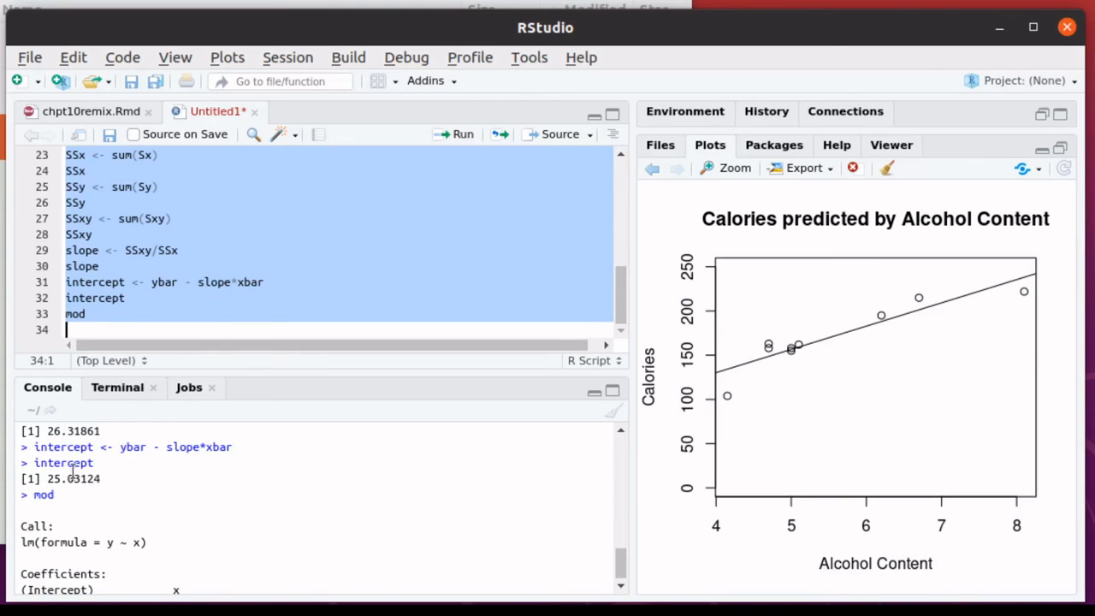
mouse_move(202, 507)
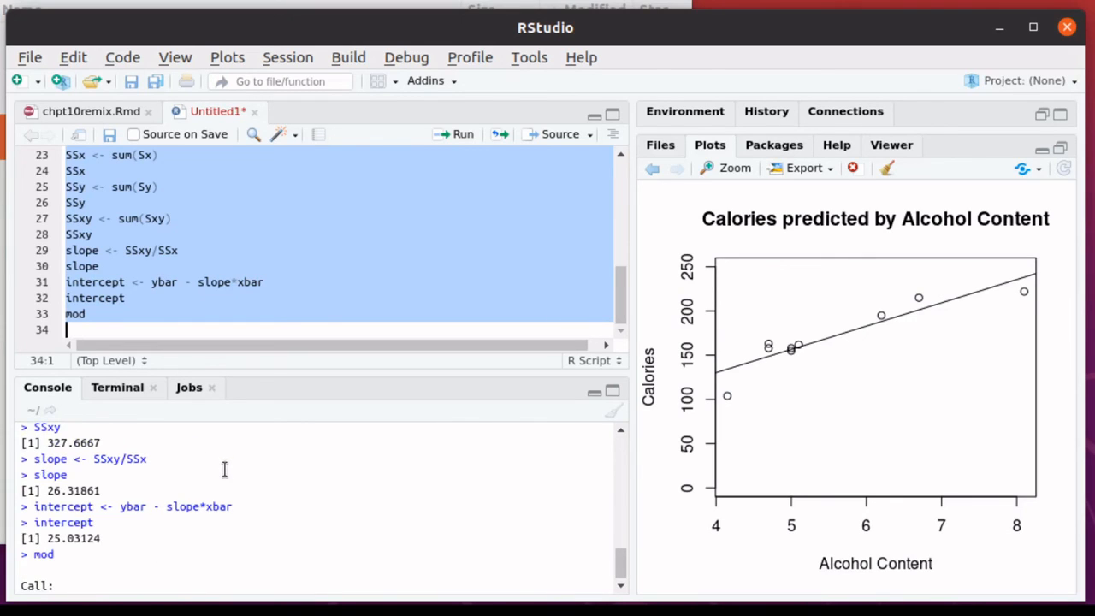
mouse_move(182, 489)
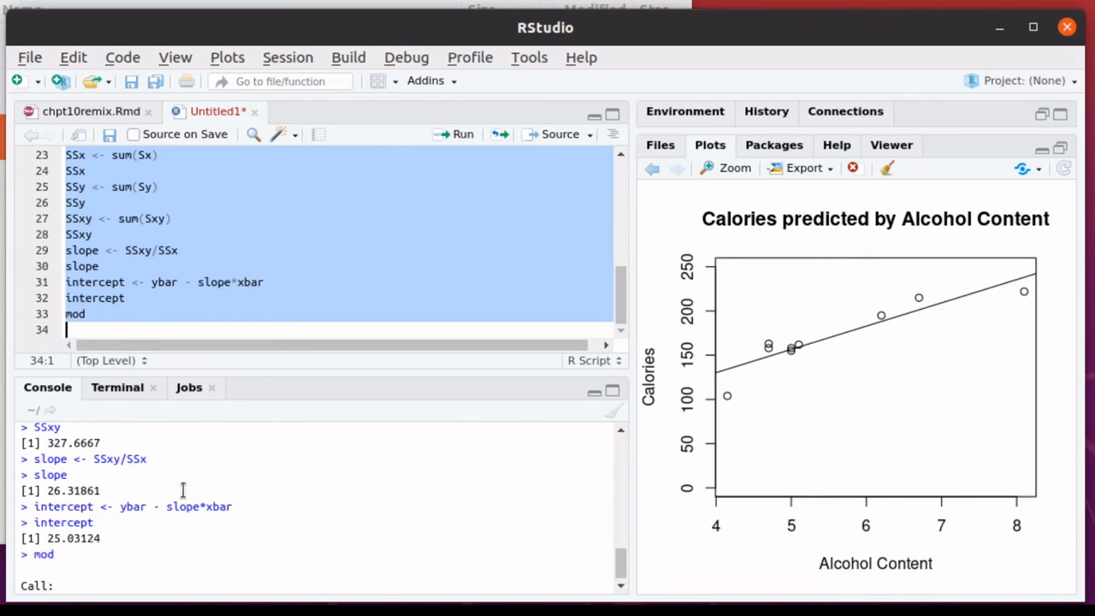
mouse_move(230, 490)
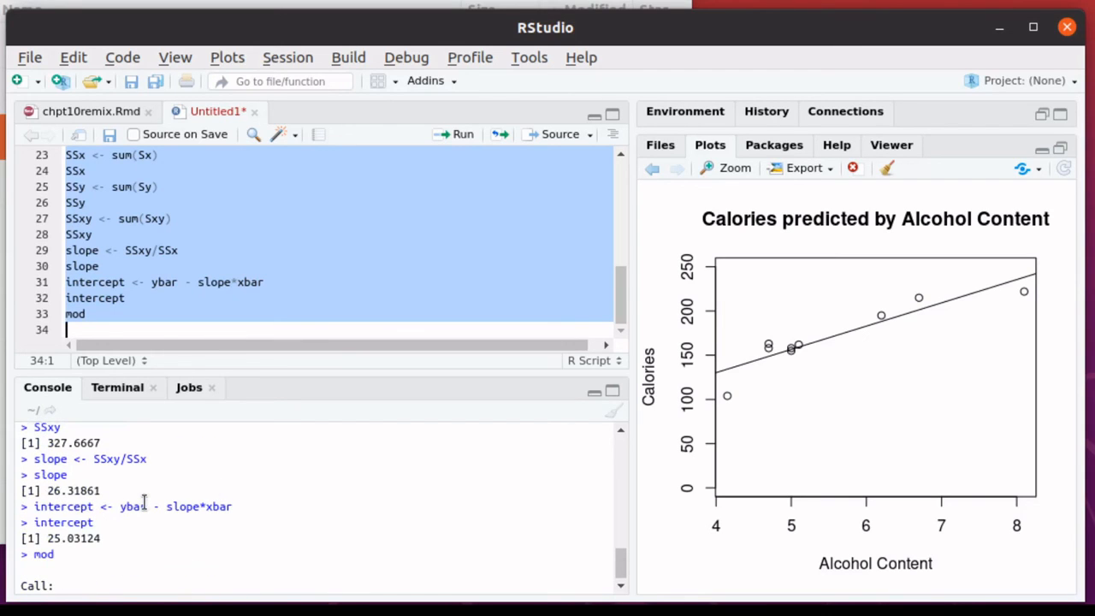
mouse_move(162, 495)
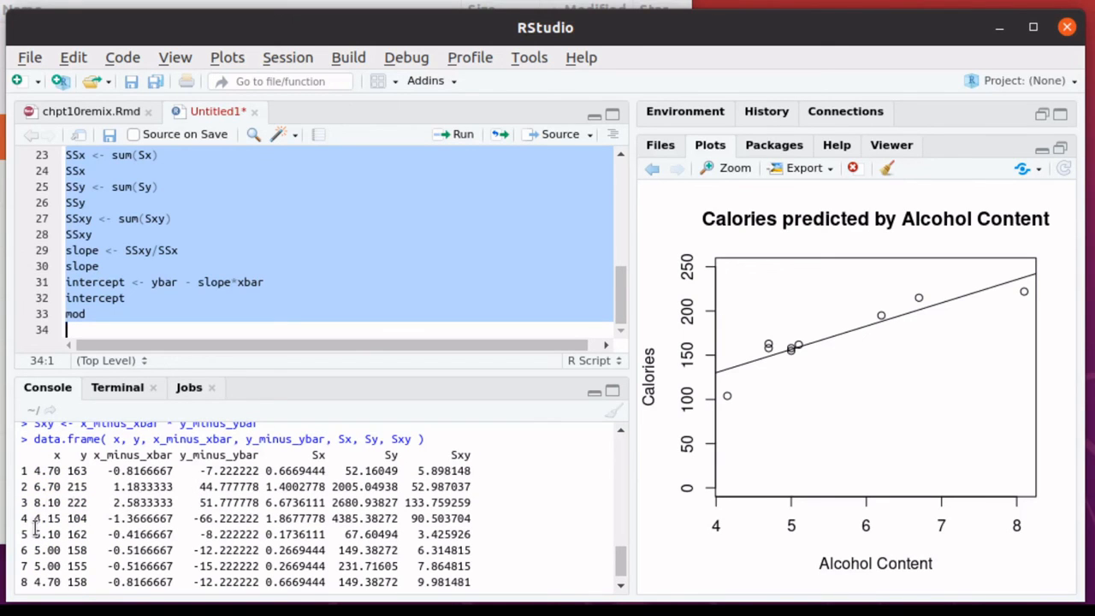
mouse_move(532, 496)
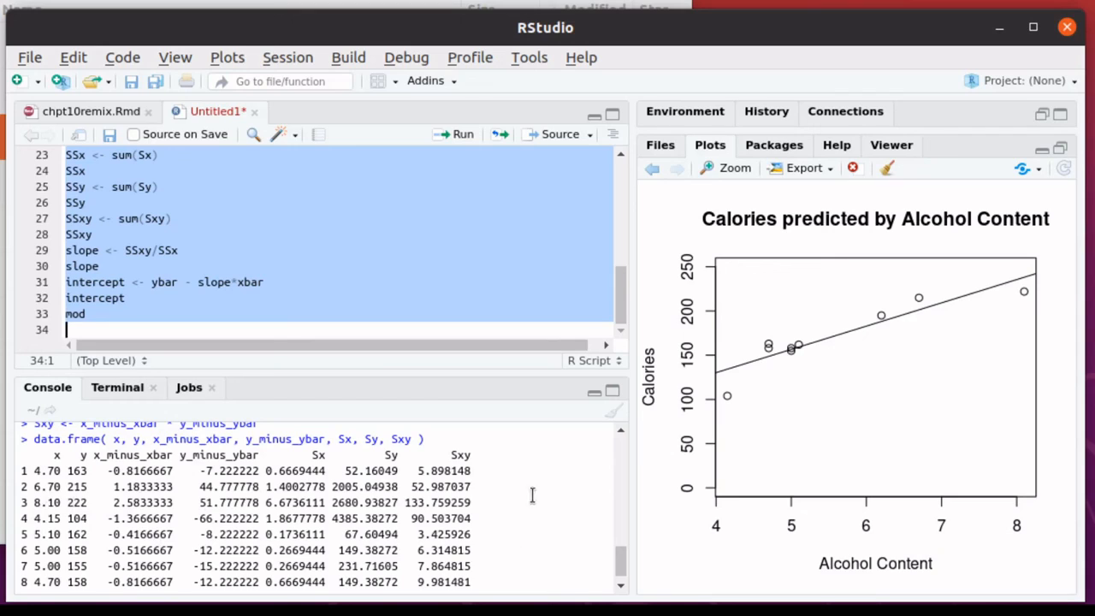
mouse_move(130, 546)
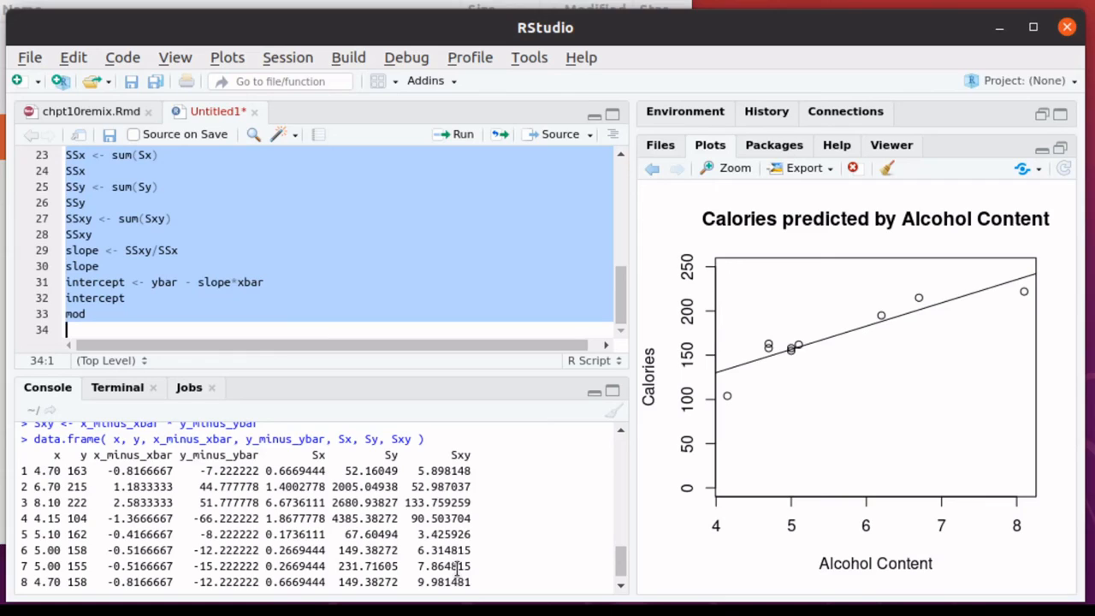
mouse_move(654, 601)
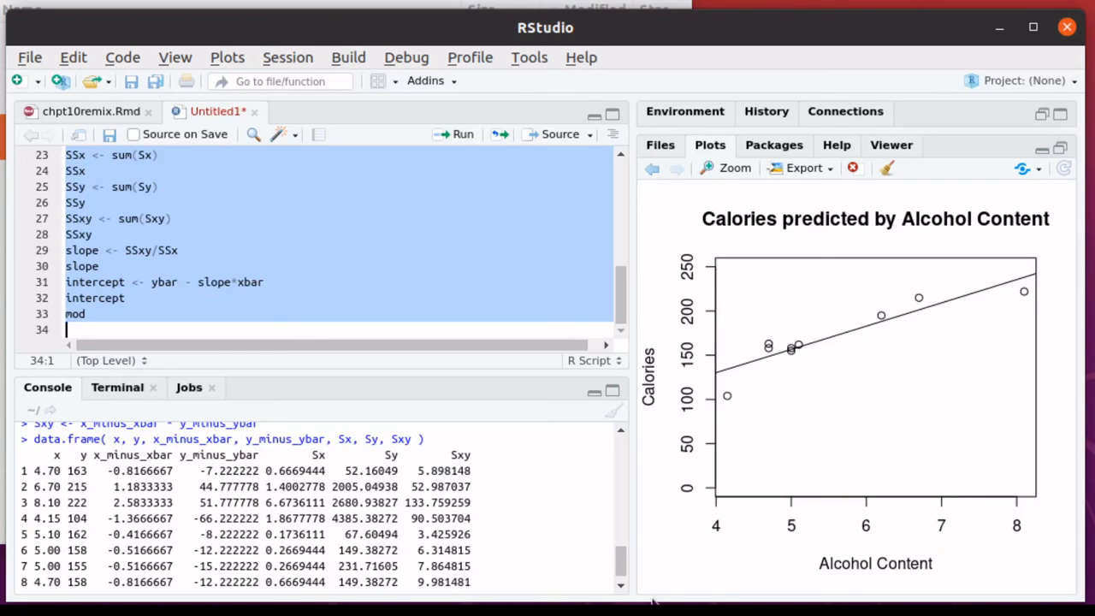